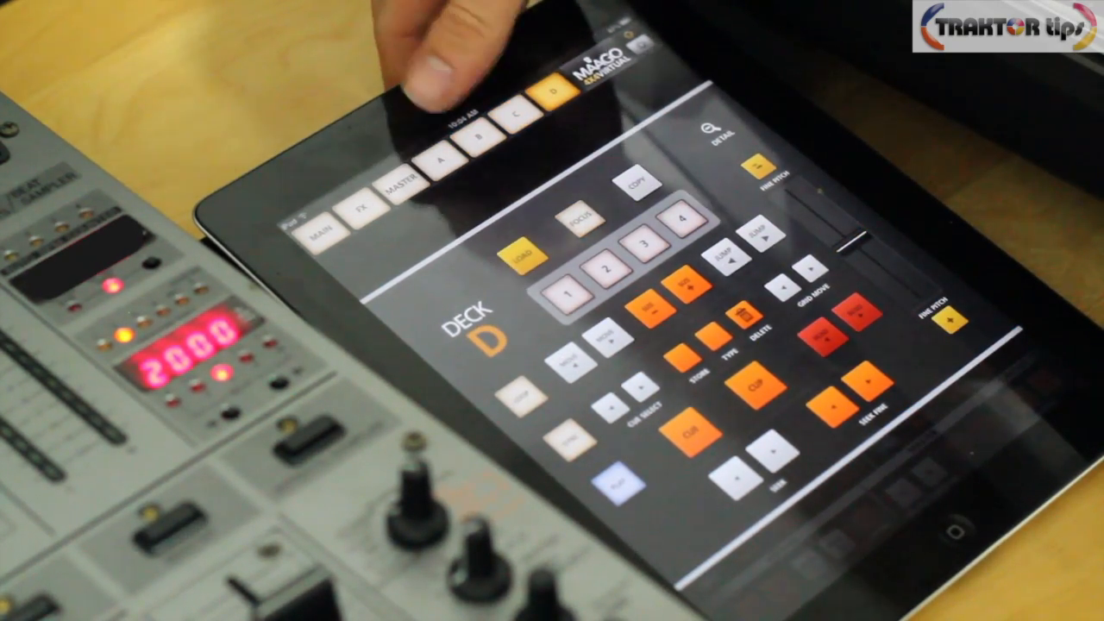
# Switch the controller layout from Deck D to Deck A via the top-row selector.
pyautogui.click(442, 159)
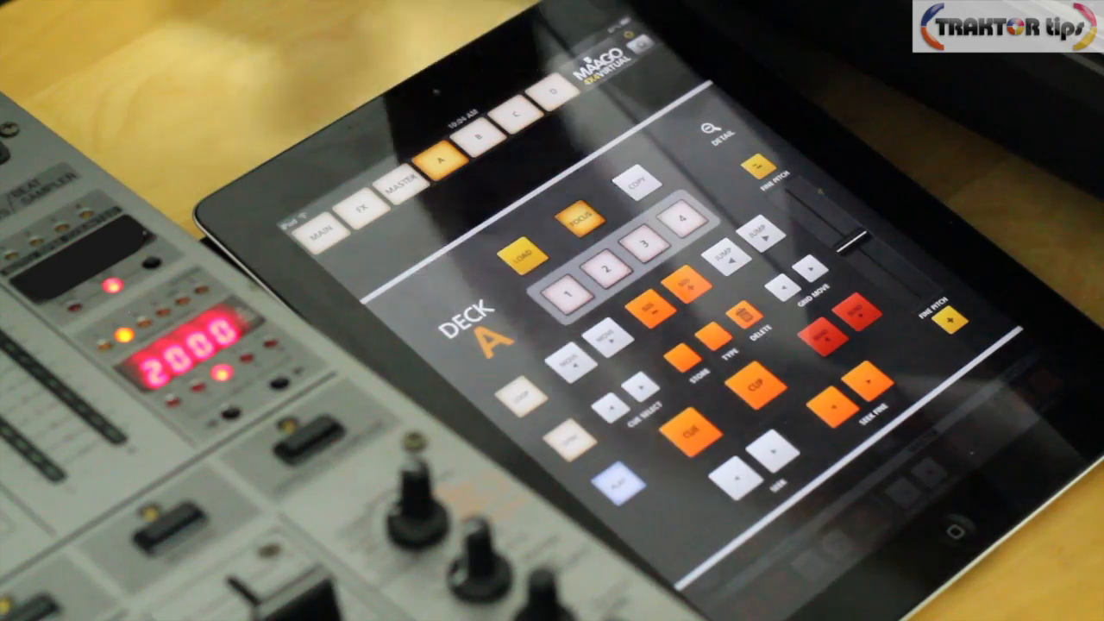